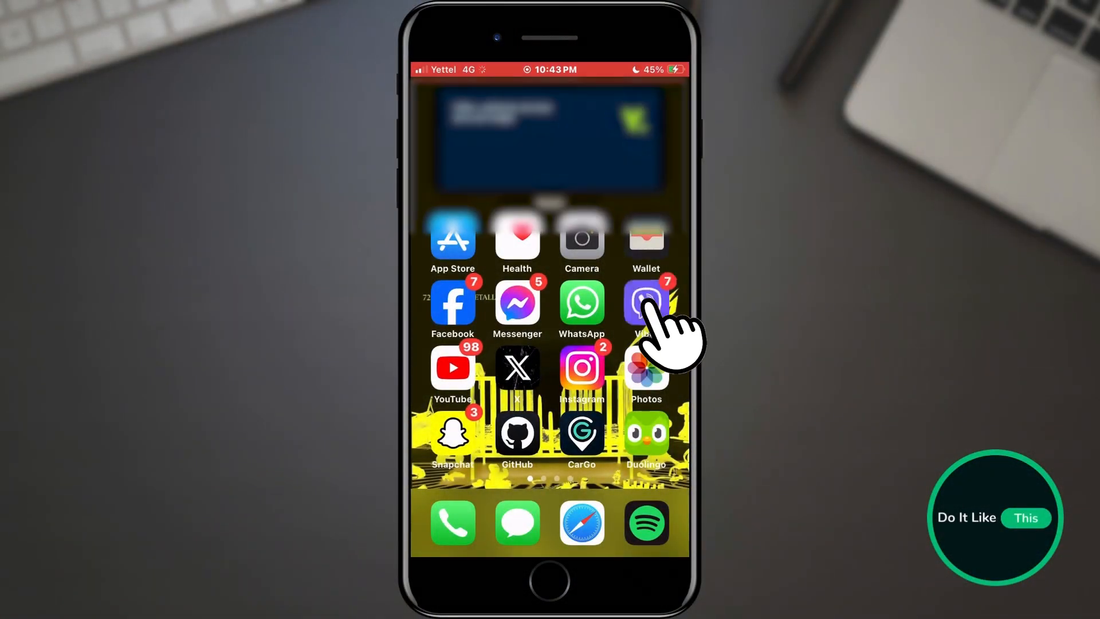
- Launch Viber from the iPhone home screen and show its Settings page
click(646, 303)
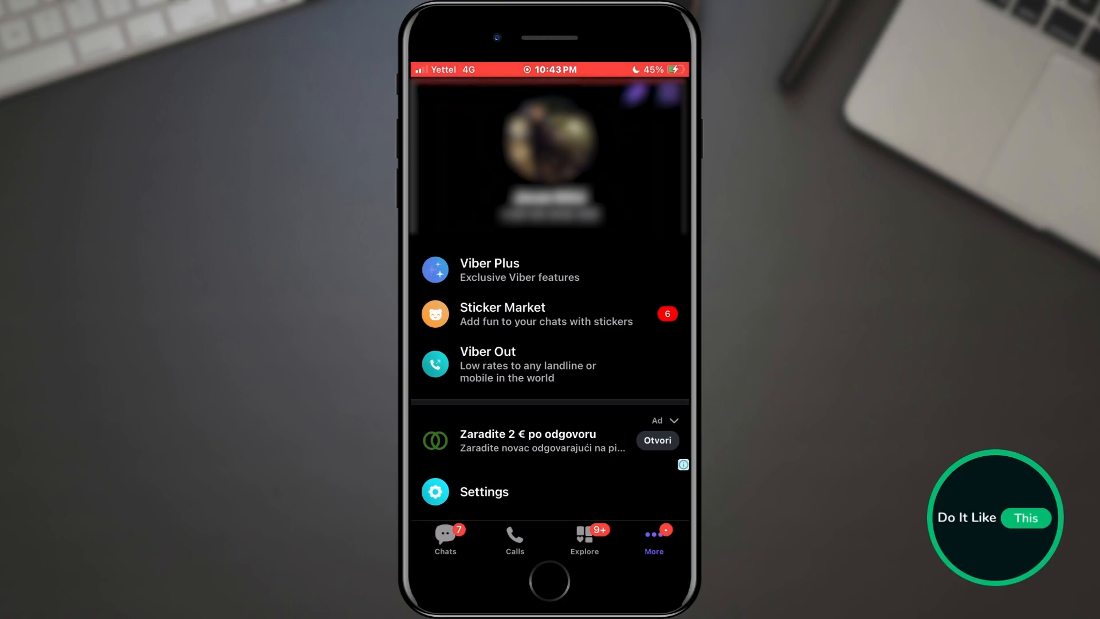
click(483, 491)
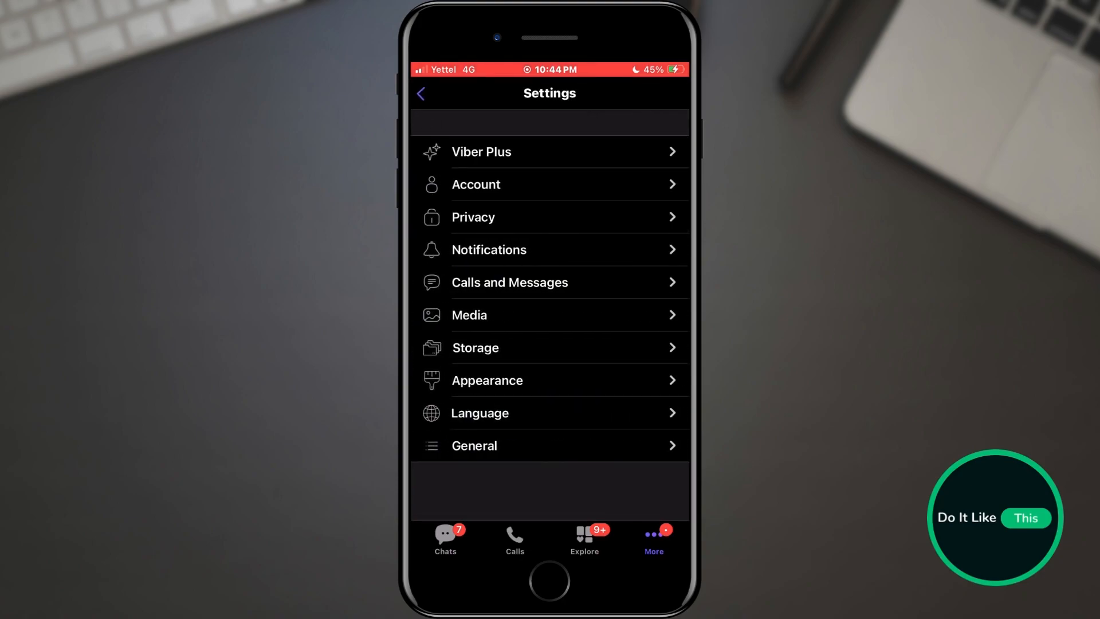
- Open Appearance in Viber Settings to show the Auto, Light and Dark theme options
click(487, 379)
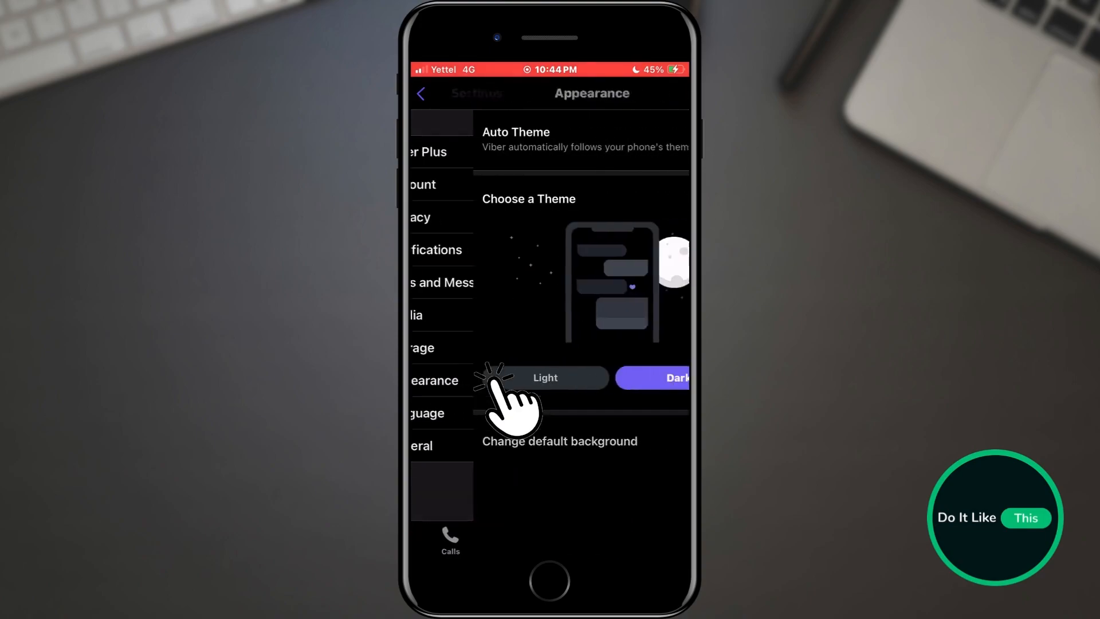